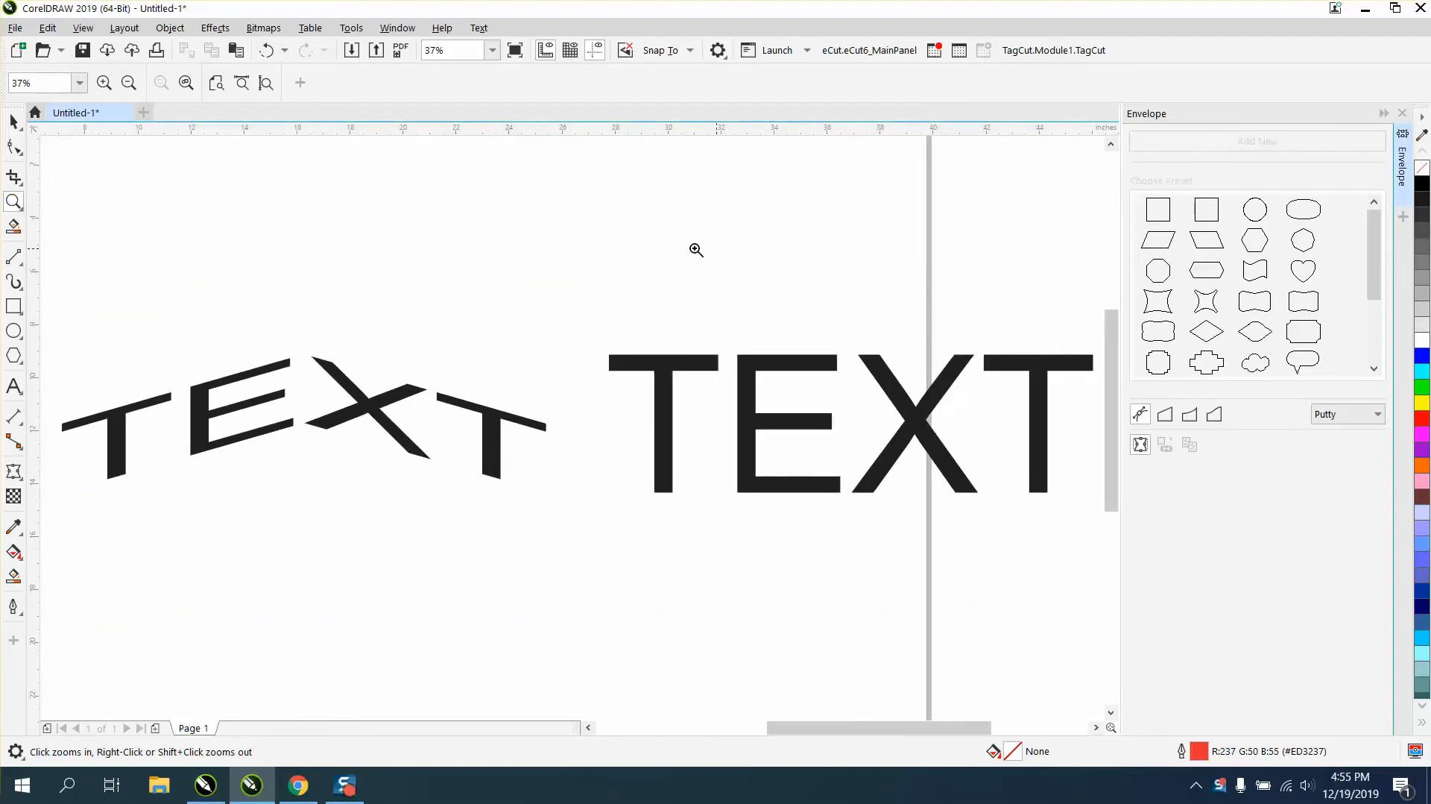
# Select the Envelope tool so the envelope preset shapes appear
pyautogui.click(41, 82)
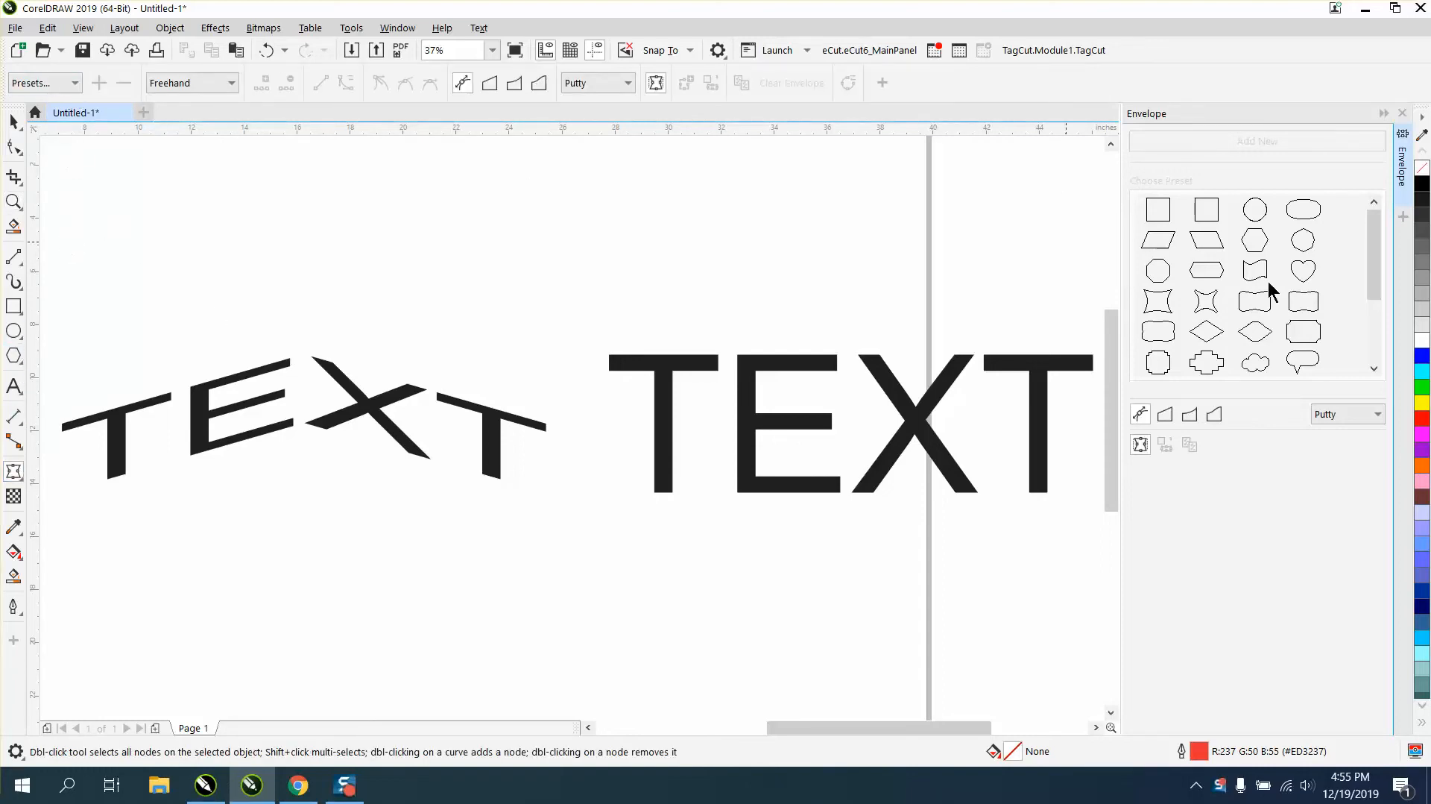
pyautogui.moveTo(1212, 254)
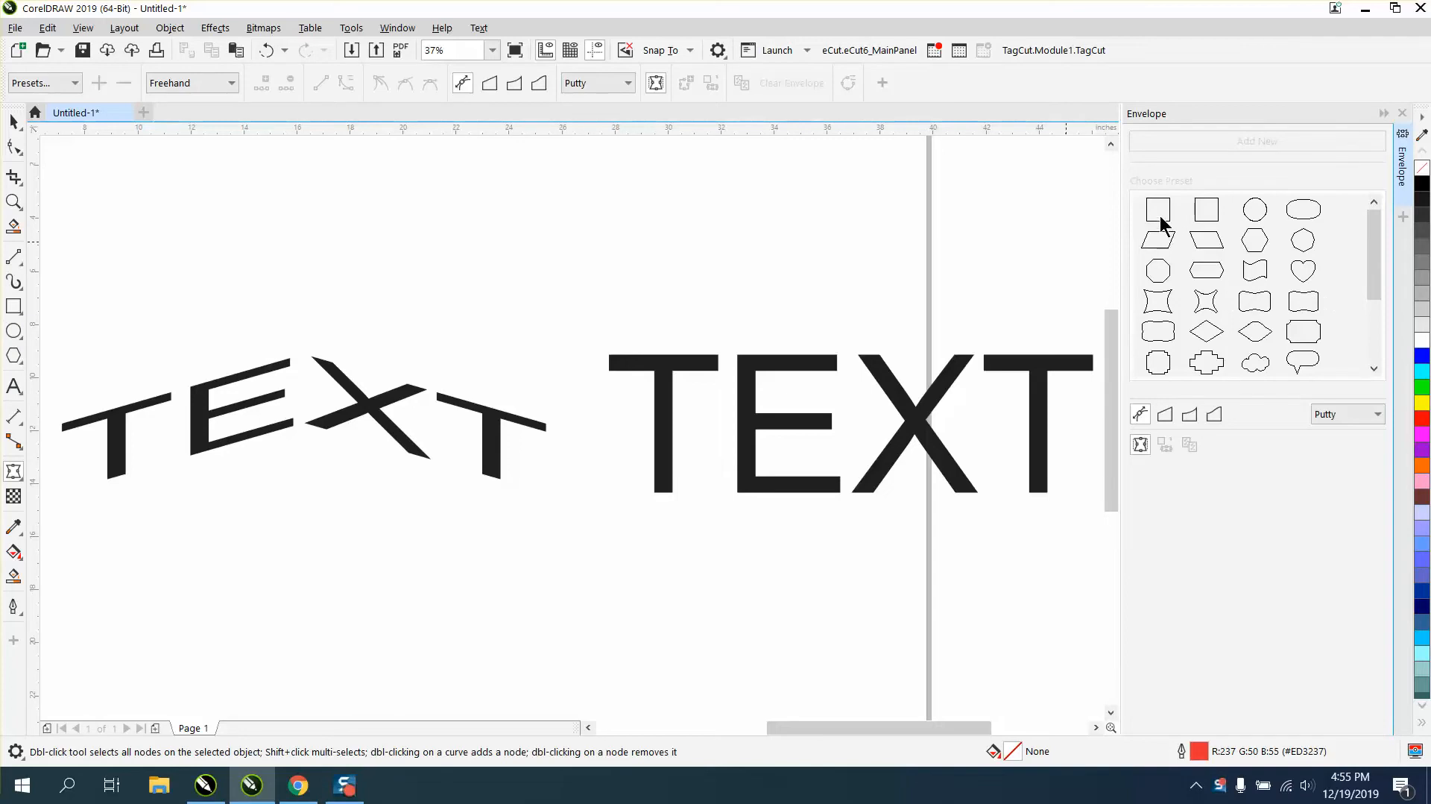
pyautogui.moveTo(1166, 228)
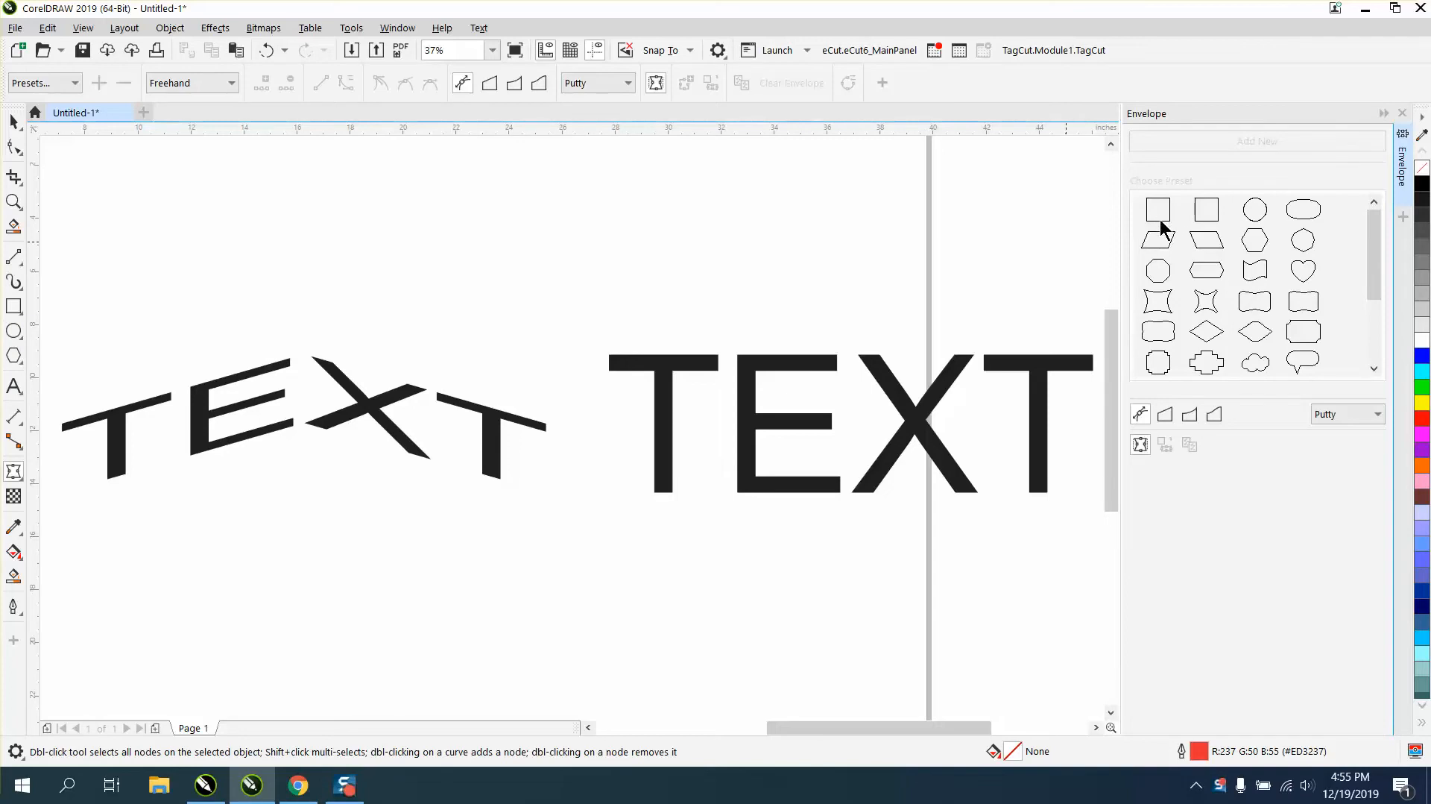
pyautogui.moveTo(86, 96)
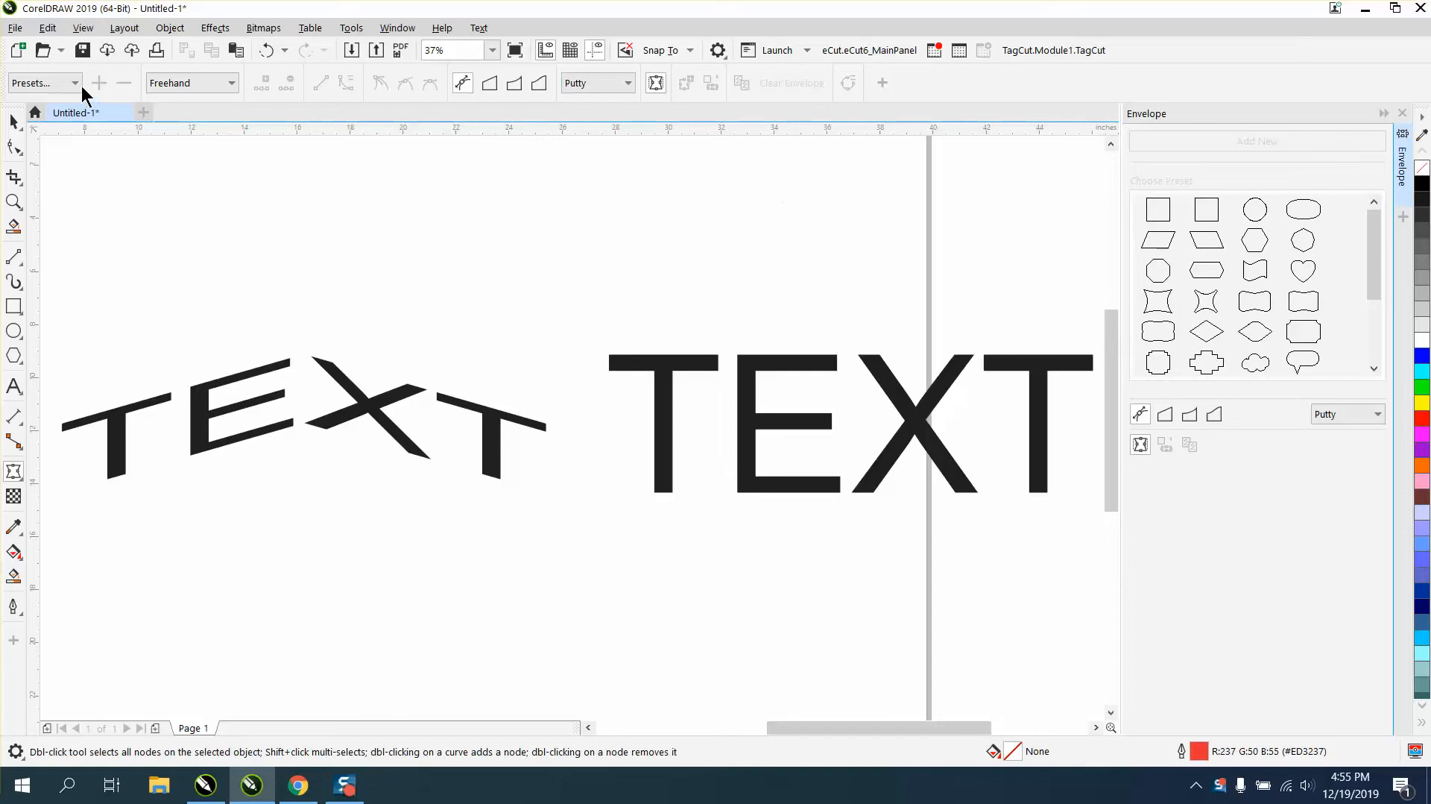
pyautogui.moveTo(793, 381)
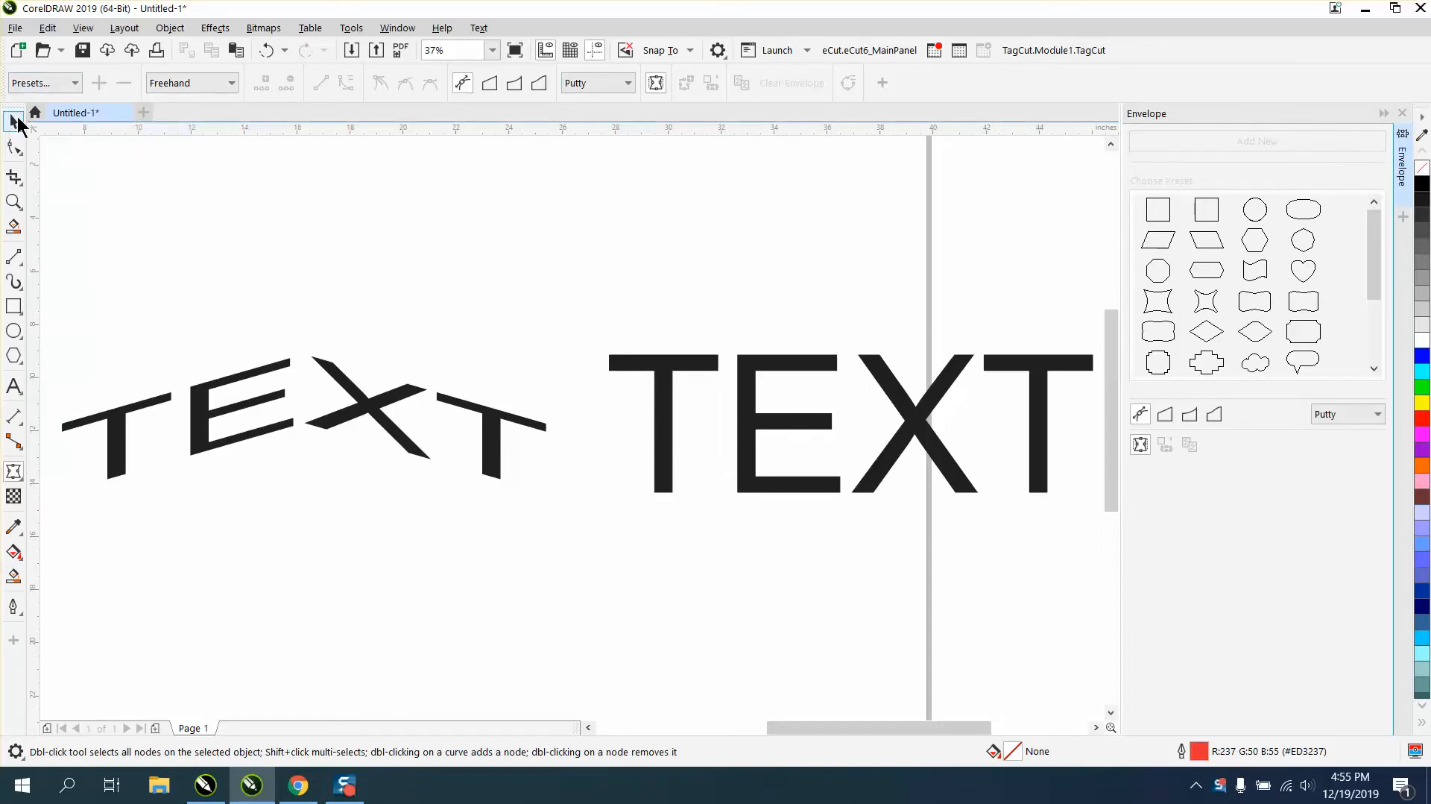
# Select the undistorted TEXT object on the right
pyautogui.click(822, 421)
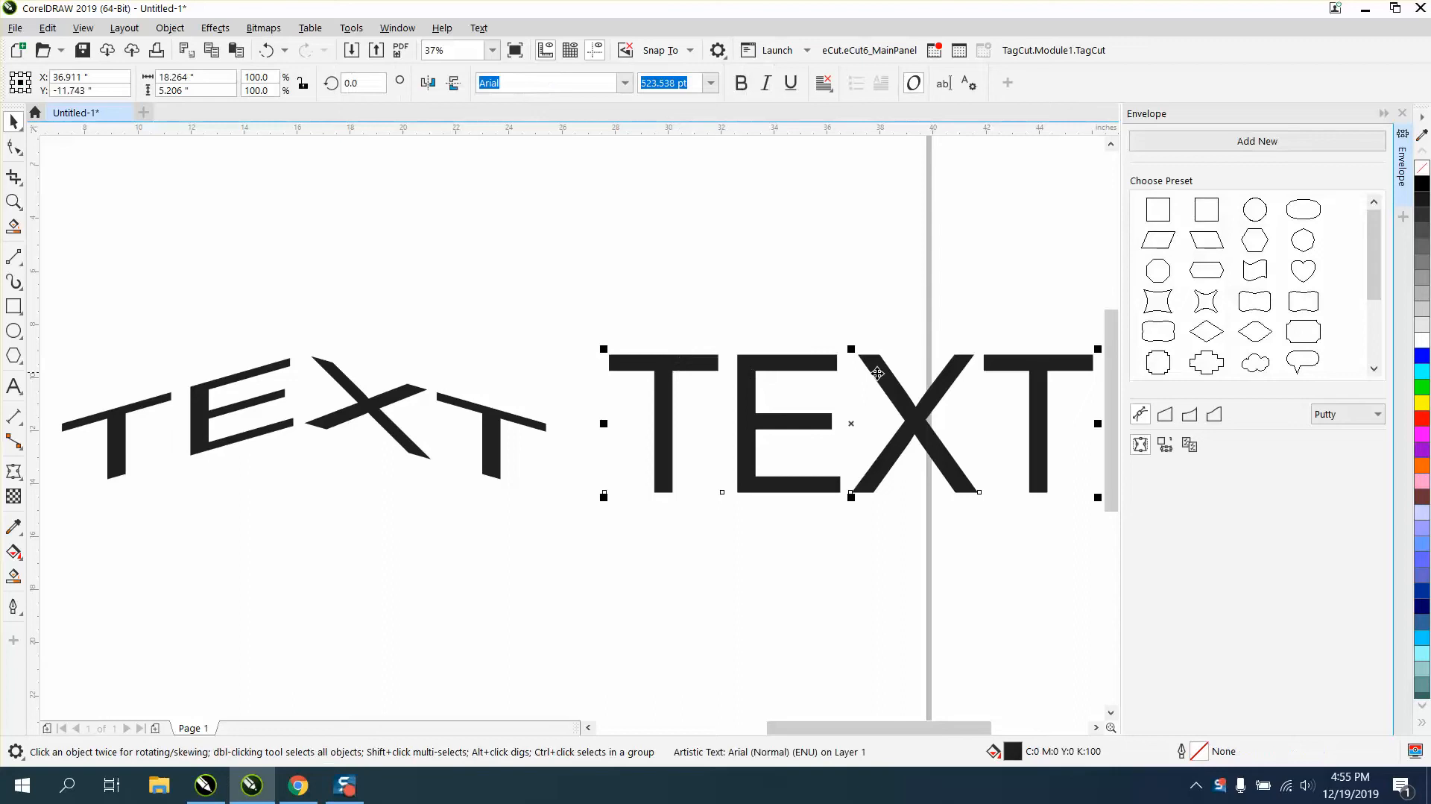
pyautogui.moveTo(1190, 444)
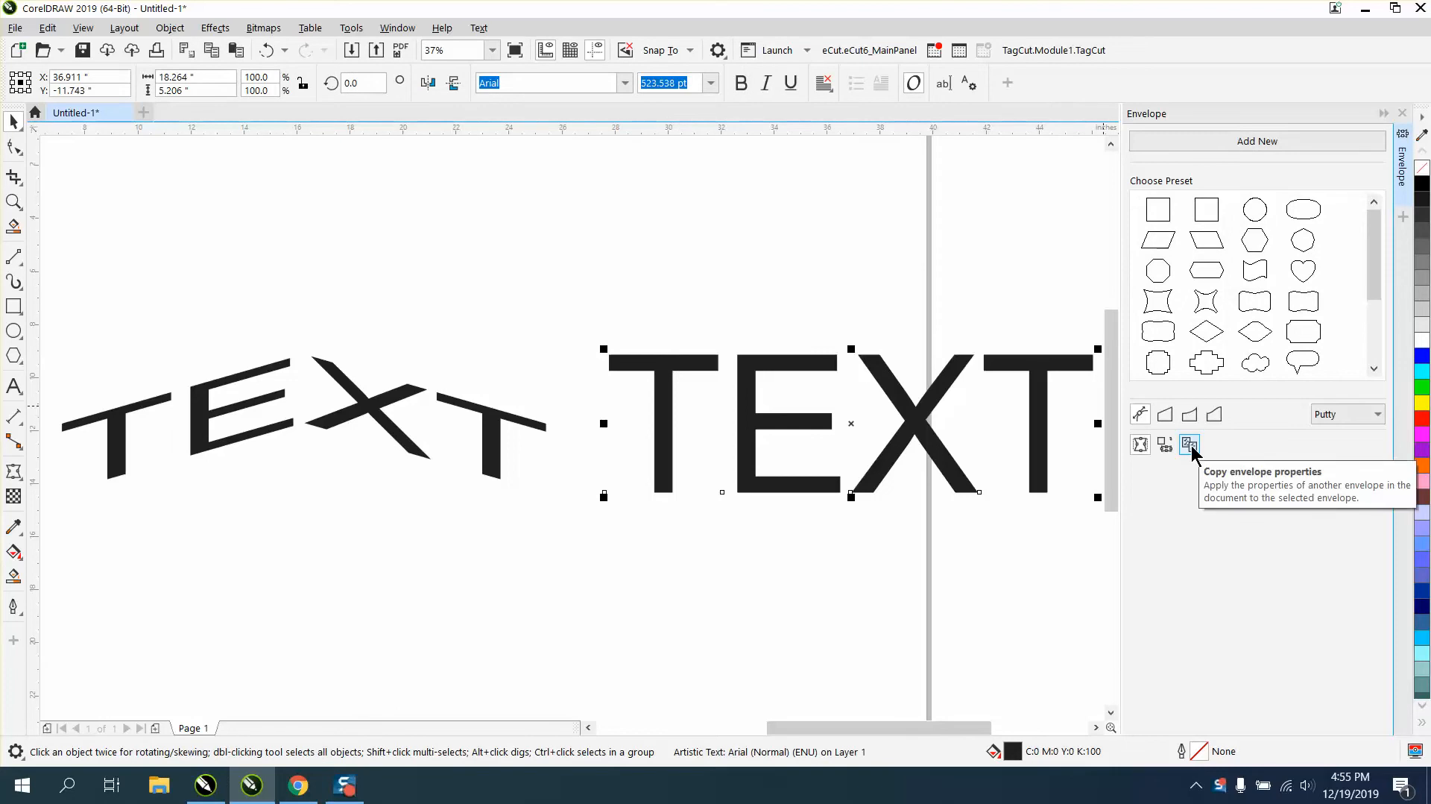
pyautogui.moveTo(642, 438)
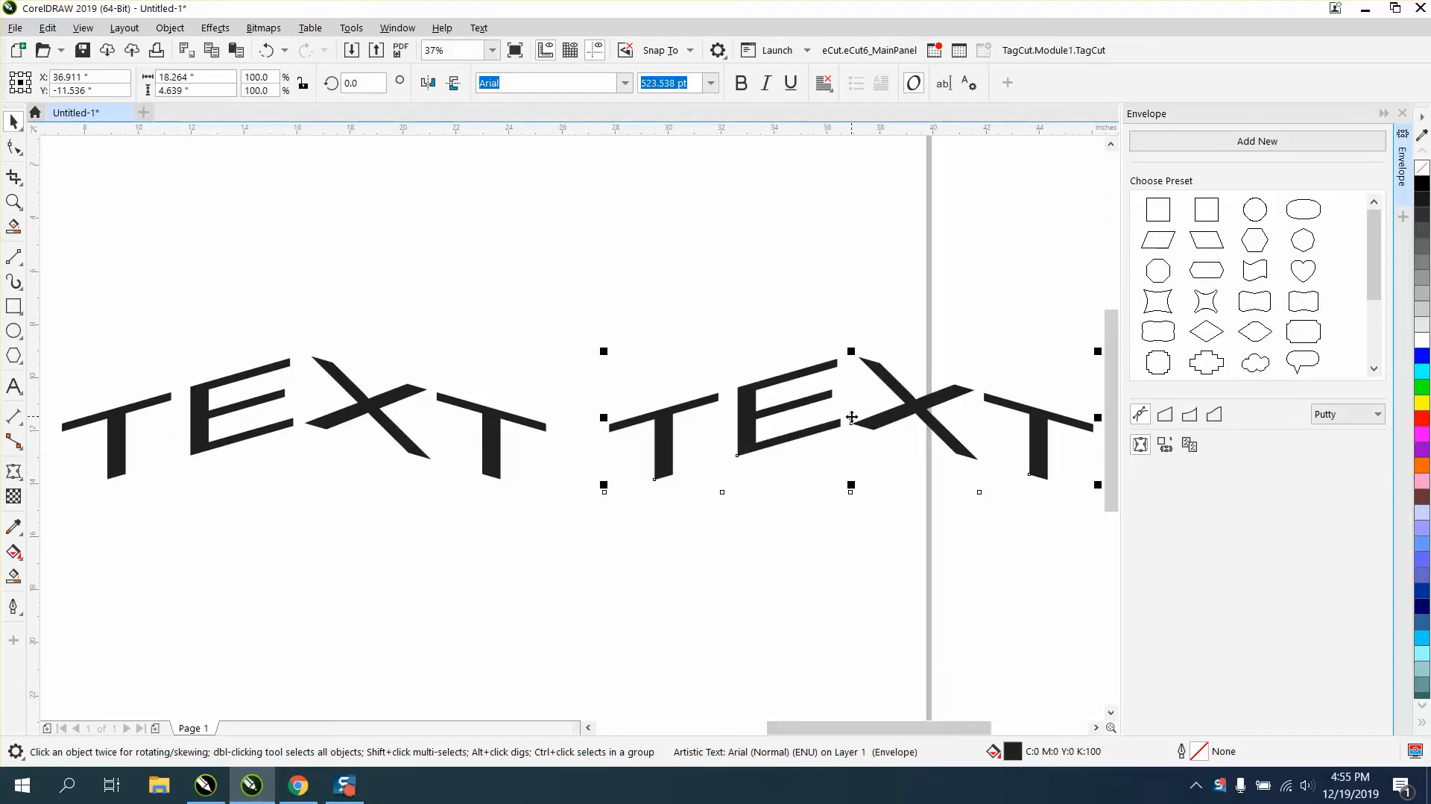
pyautogui.moveTo(849, 417)
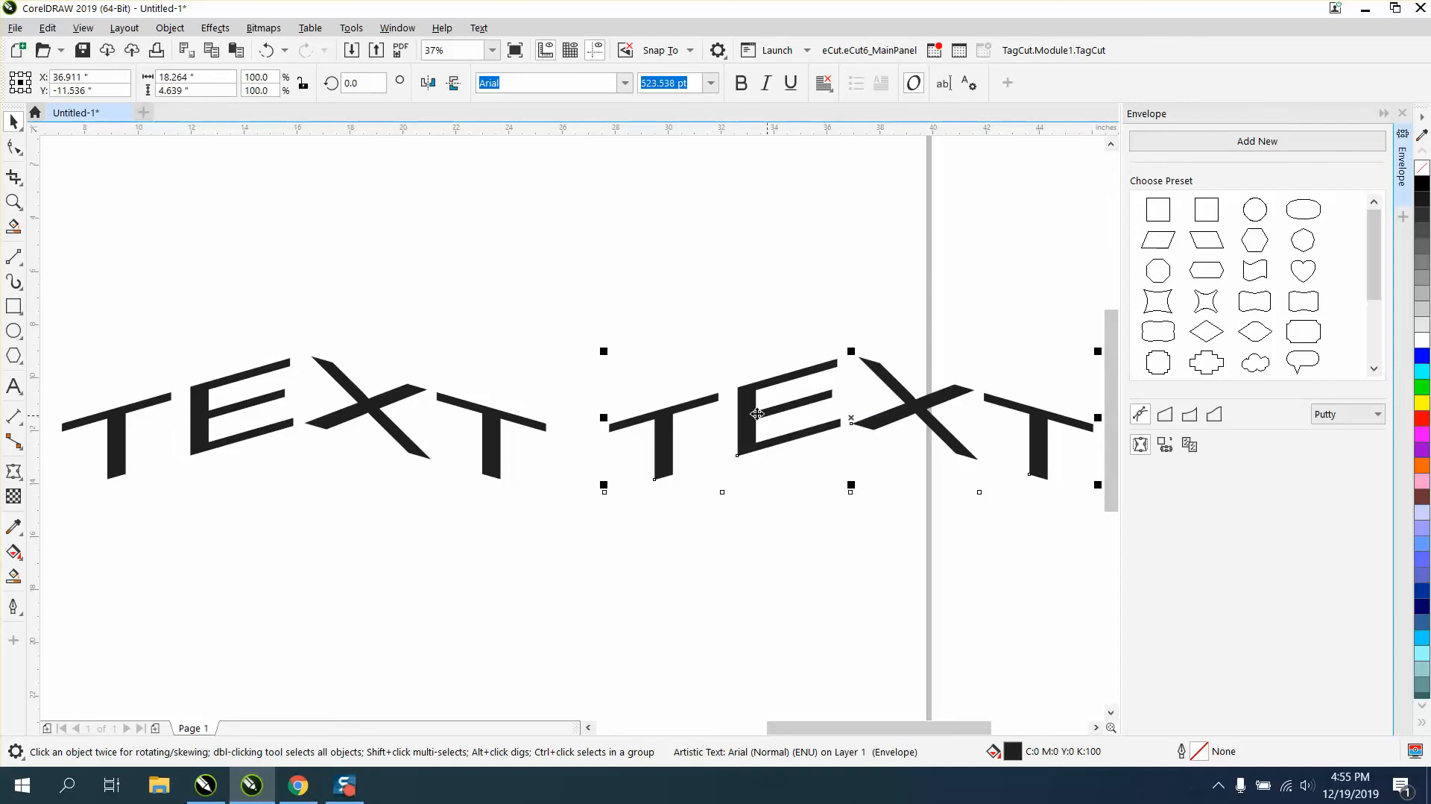
pyautogui.moveTo(490, 381)
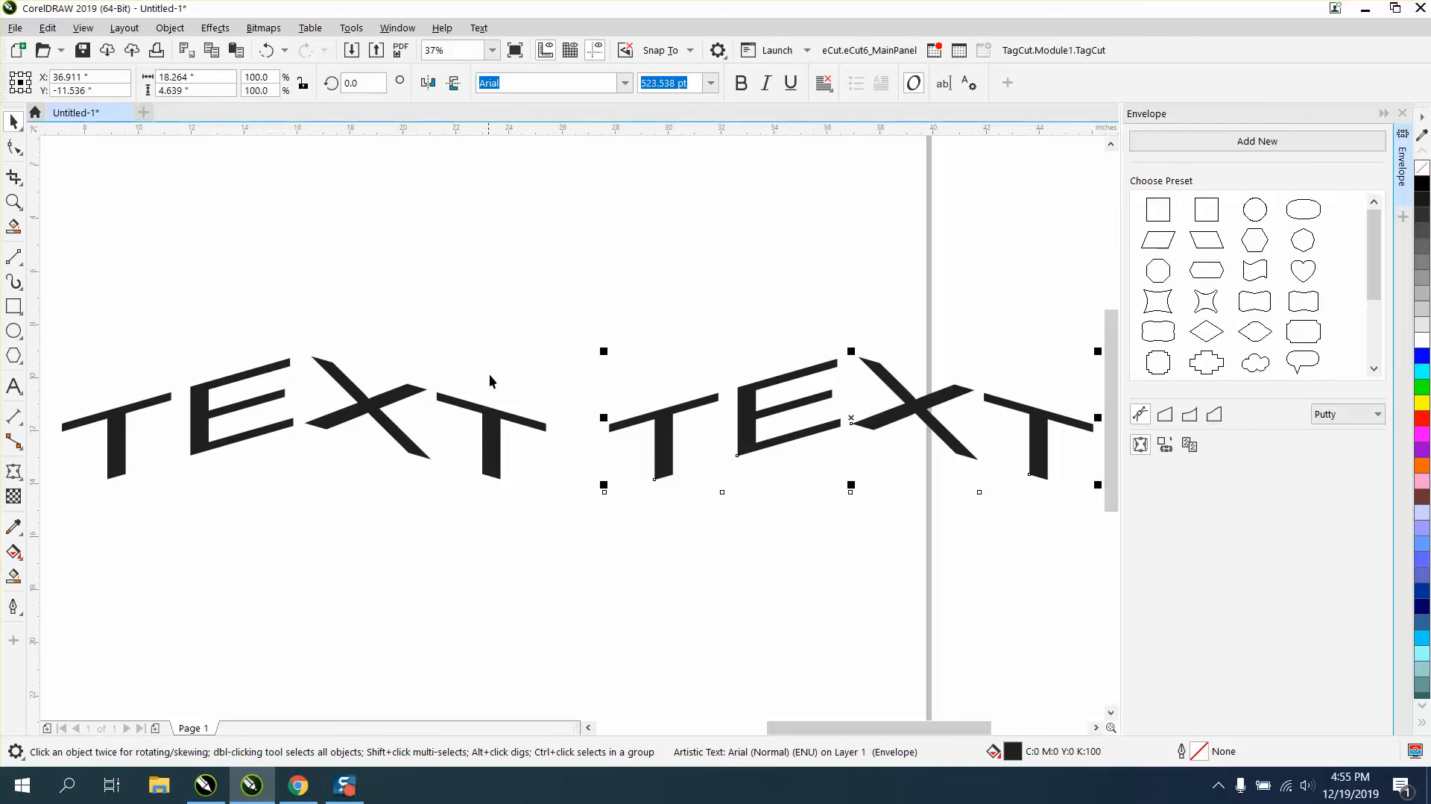
pyautogui.moveTo(753, 356)
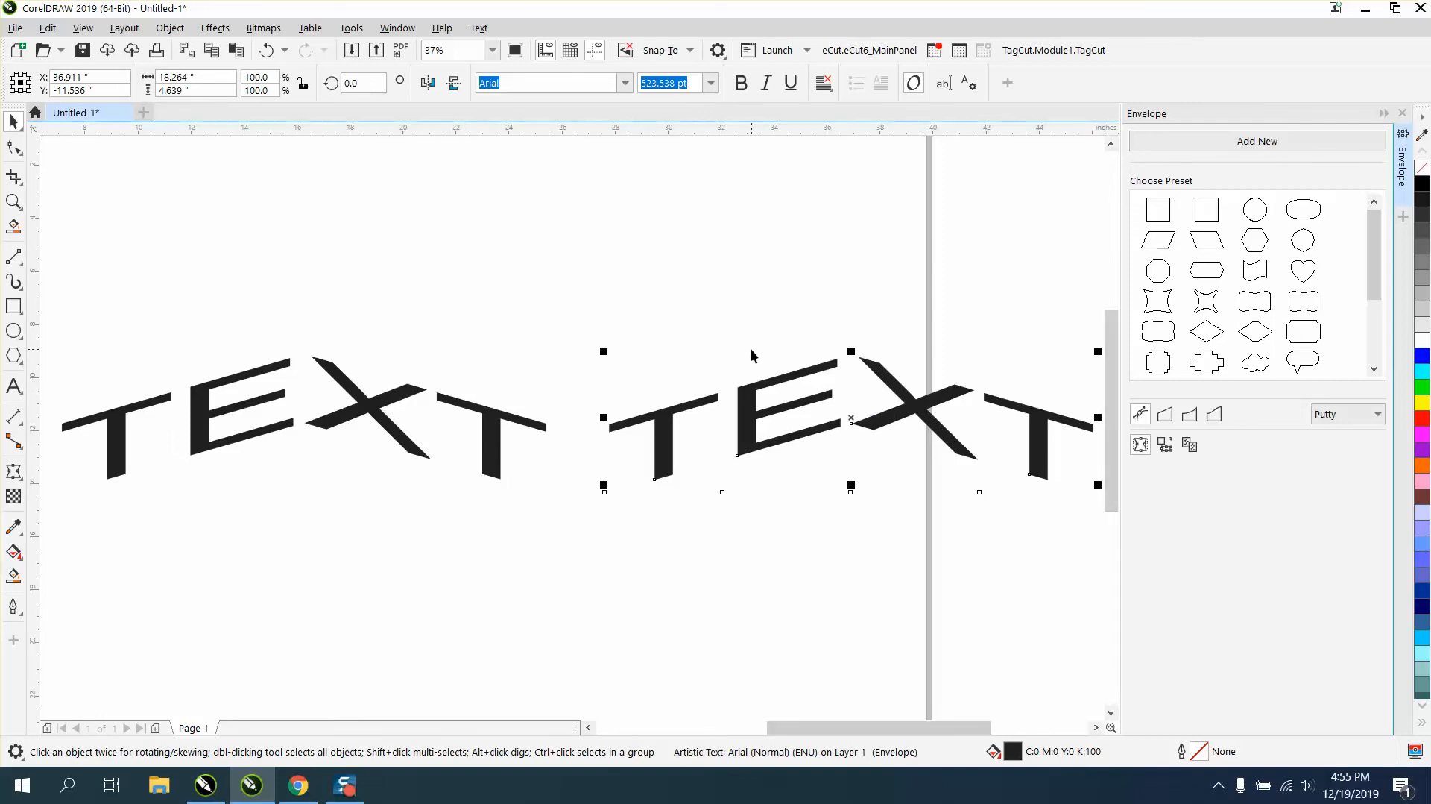
pyautogui.moveTo(1190, 445)
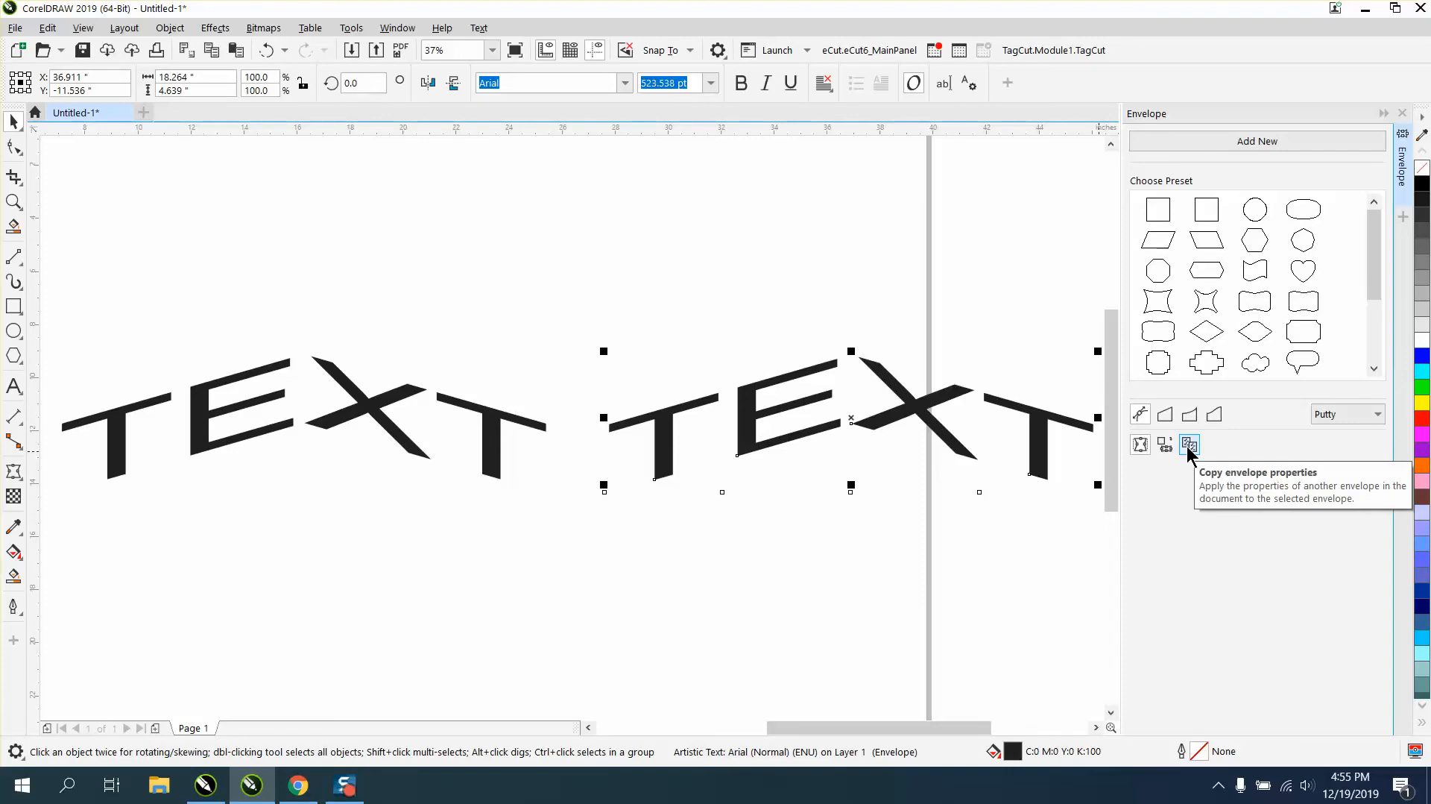
pyautogui.moveTo(883, 342)
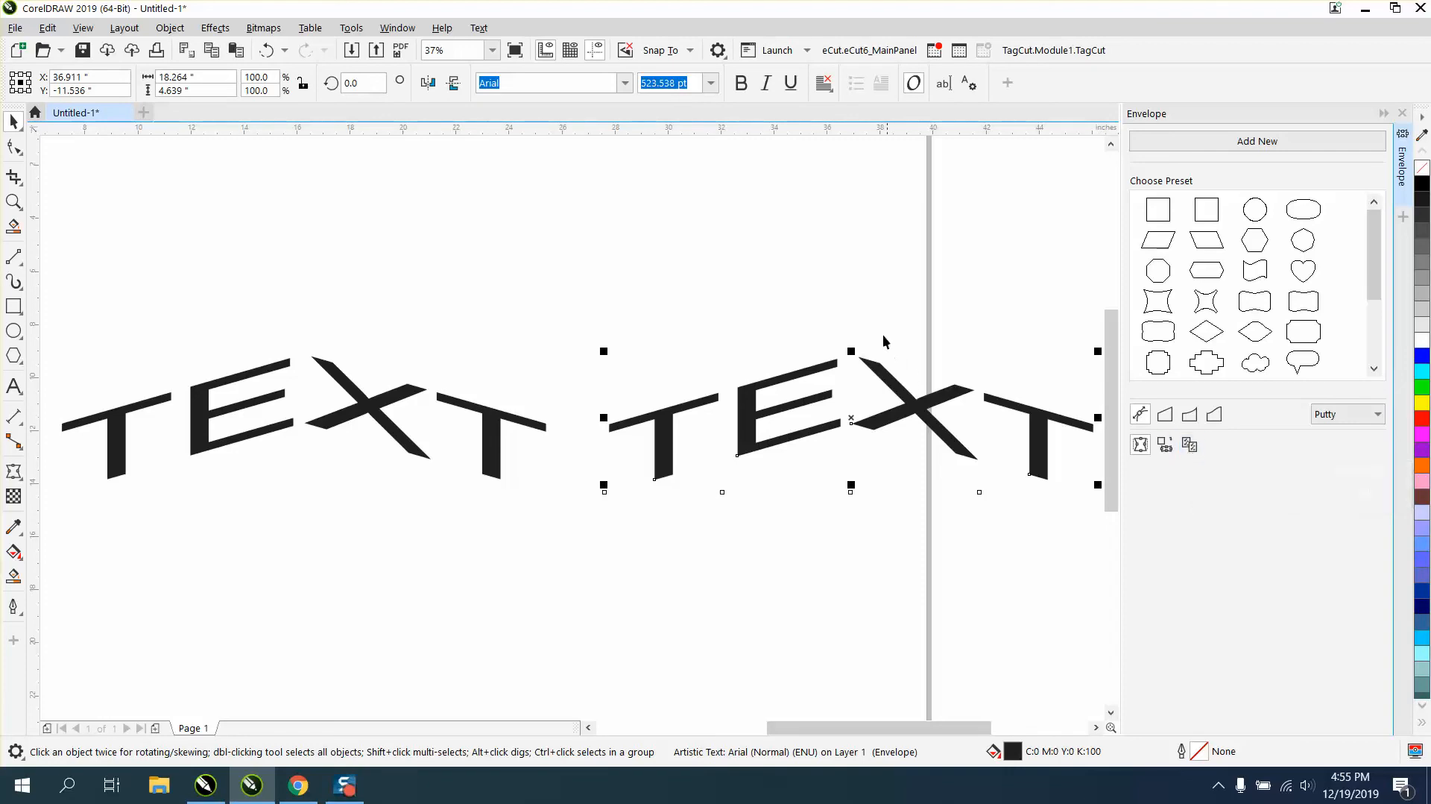